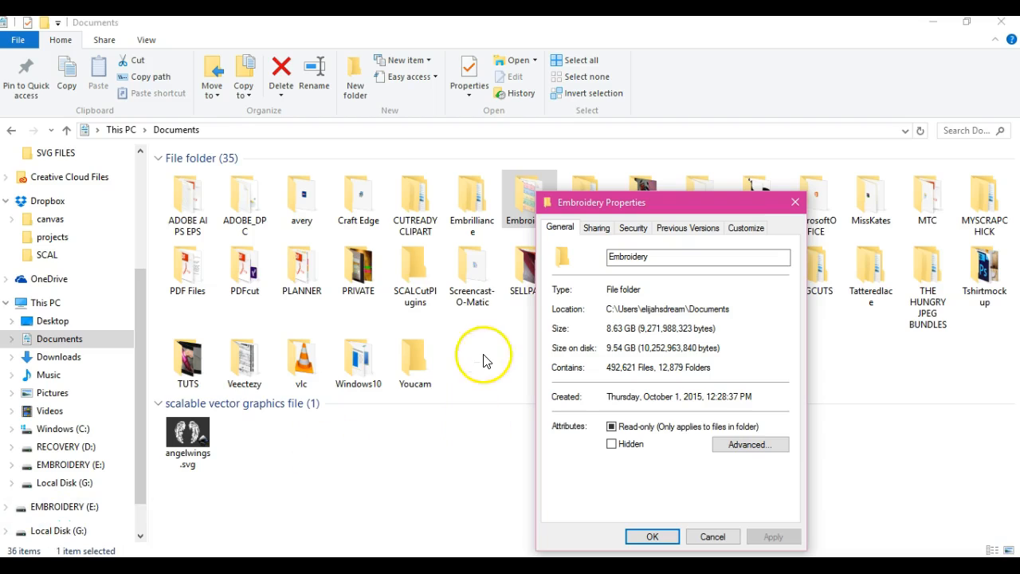
mouse_move(484, 363)
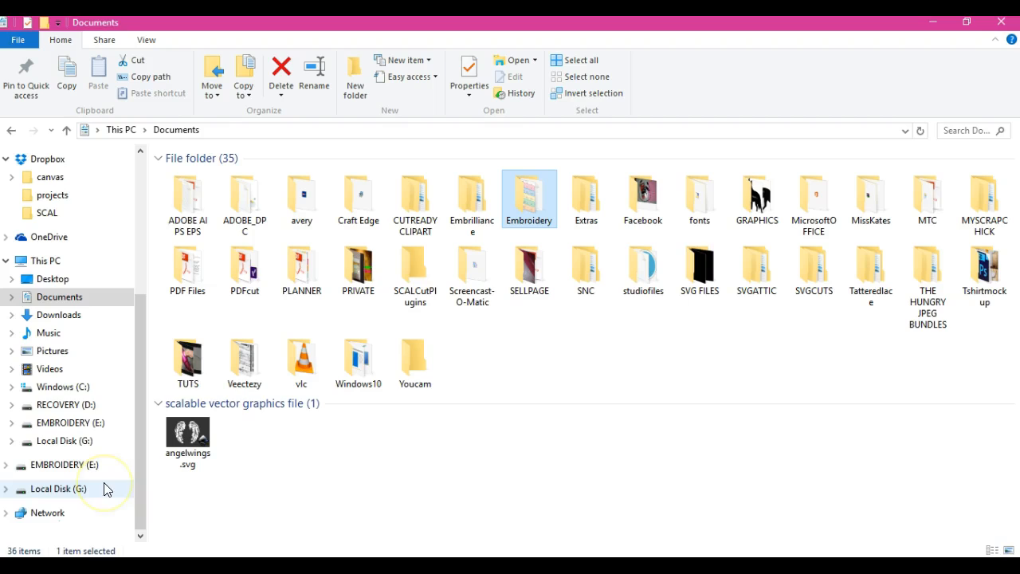
mouse_move(107, 441)
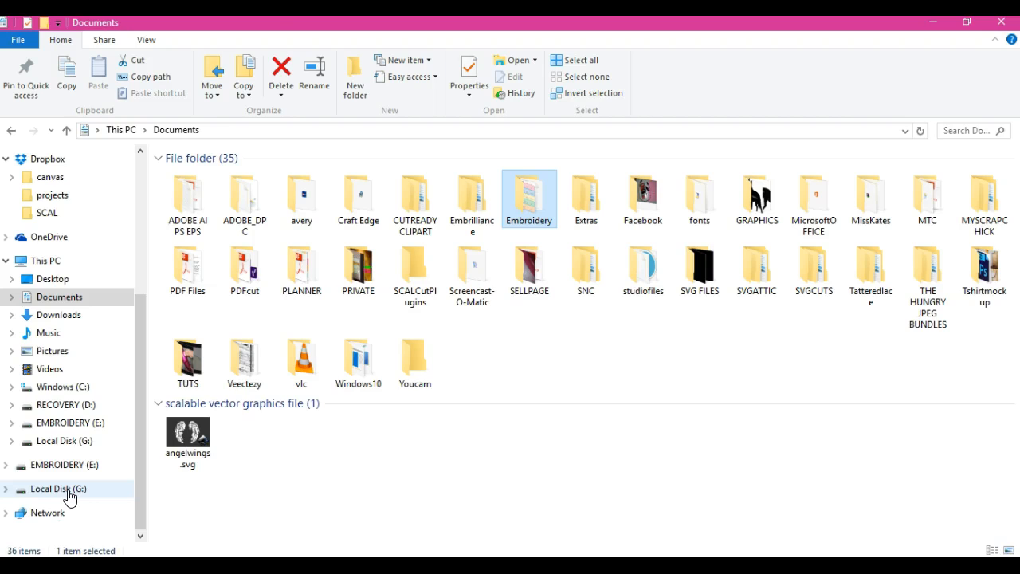
- Delete the SanDisk secure-access folder and installer from Local Disk (G:)
click(58, 488)
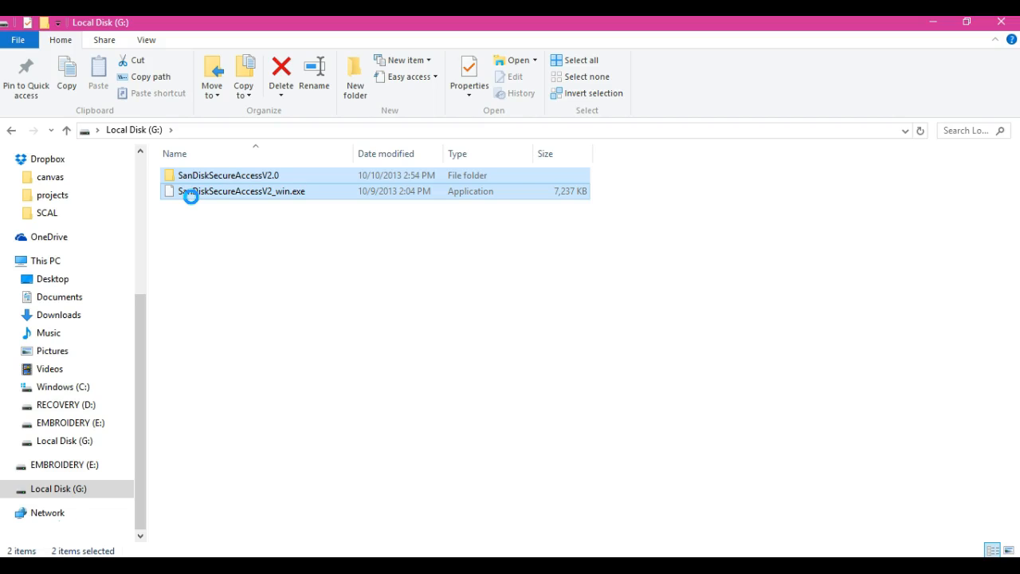
double_click(242, 191)
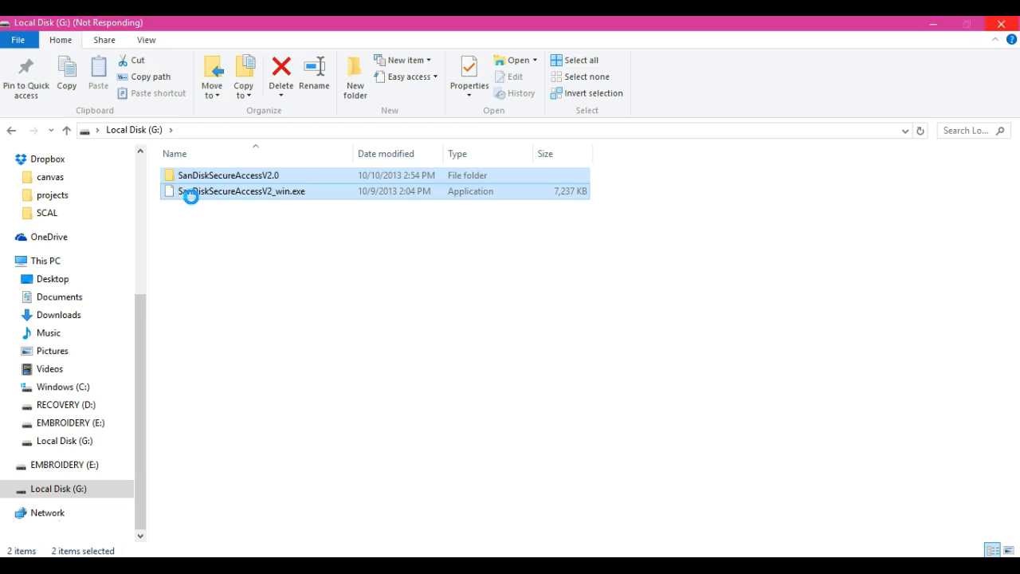
right_click(191, 191)
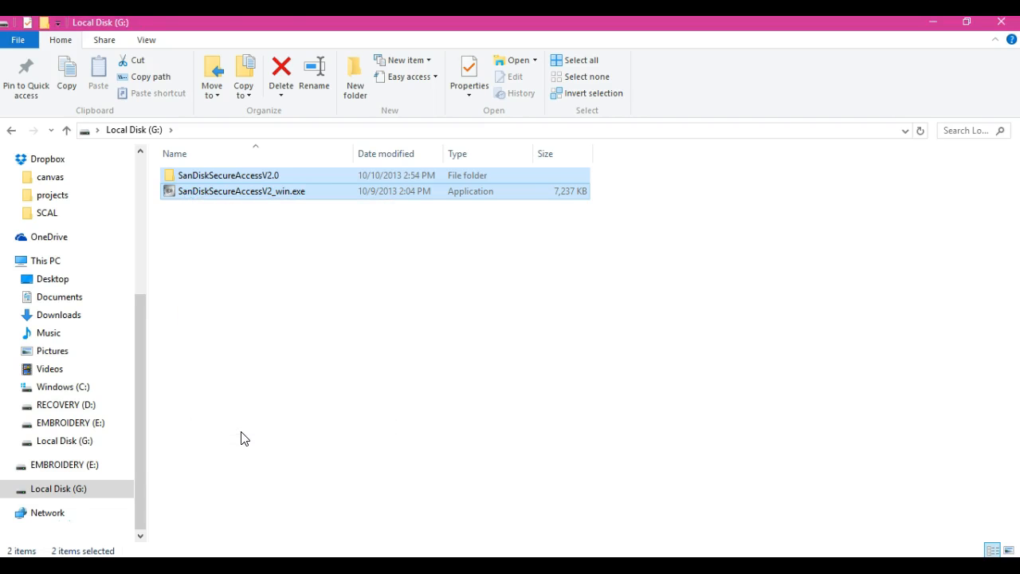
click(58, 488)
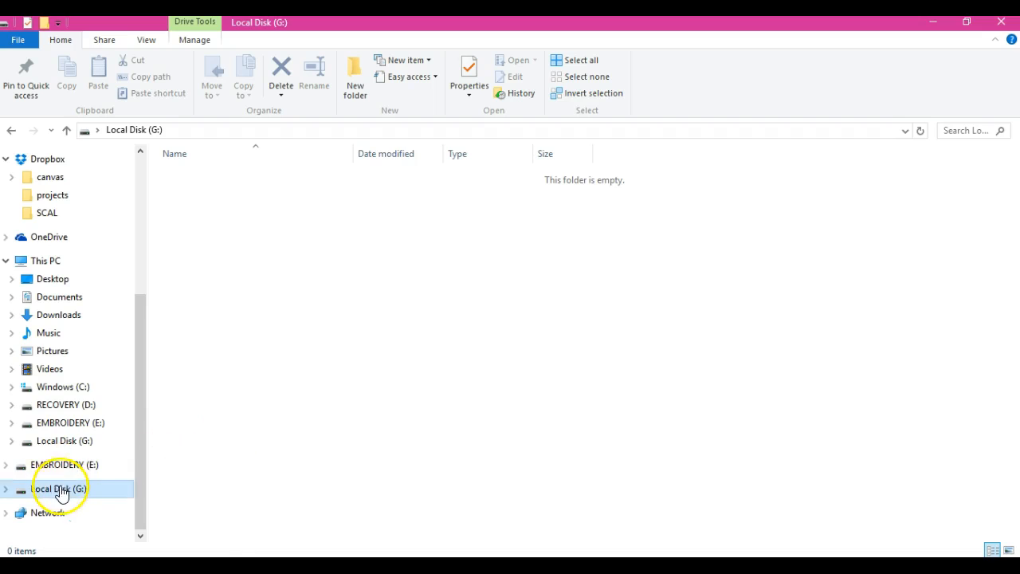
mouse_move(92, 488)
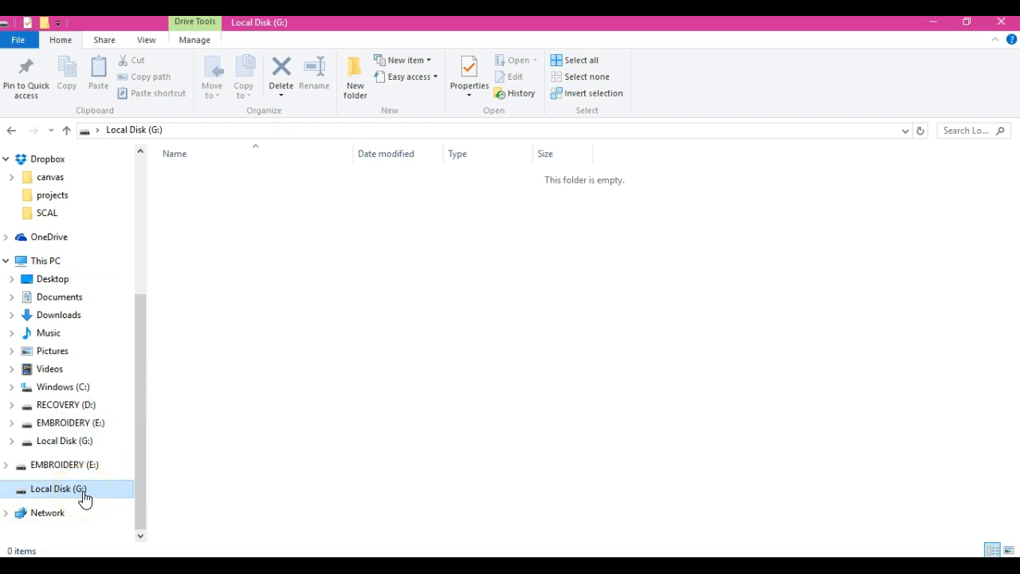
- Rename the Local Disk (G:) drive to EMBROIDERY2
right_click(57, 489)
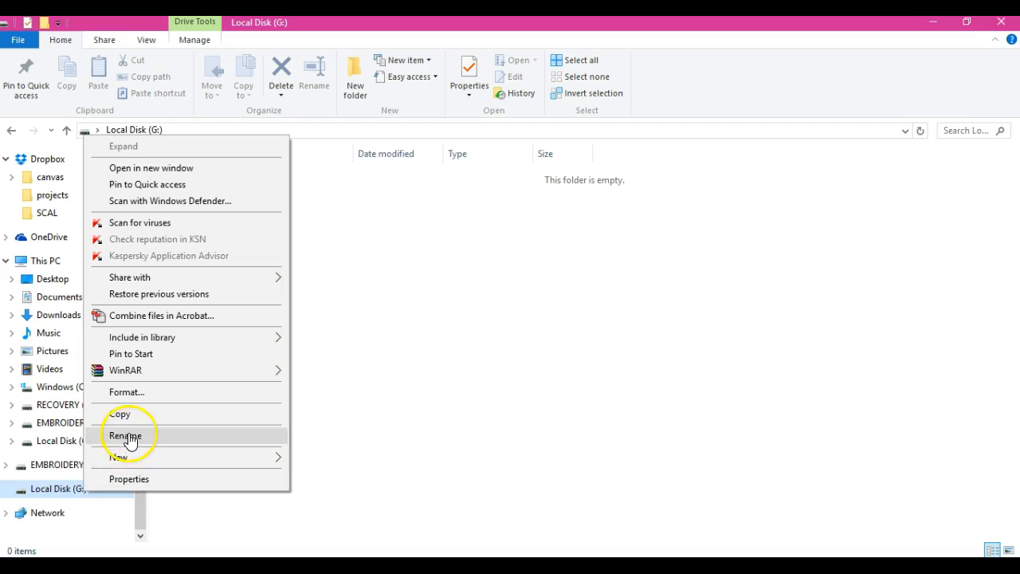
click(125, 435)
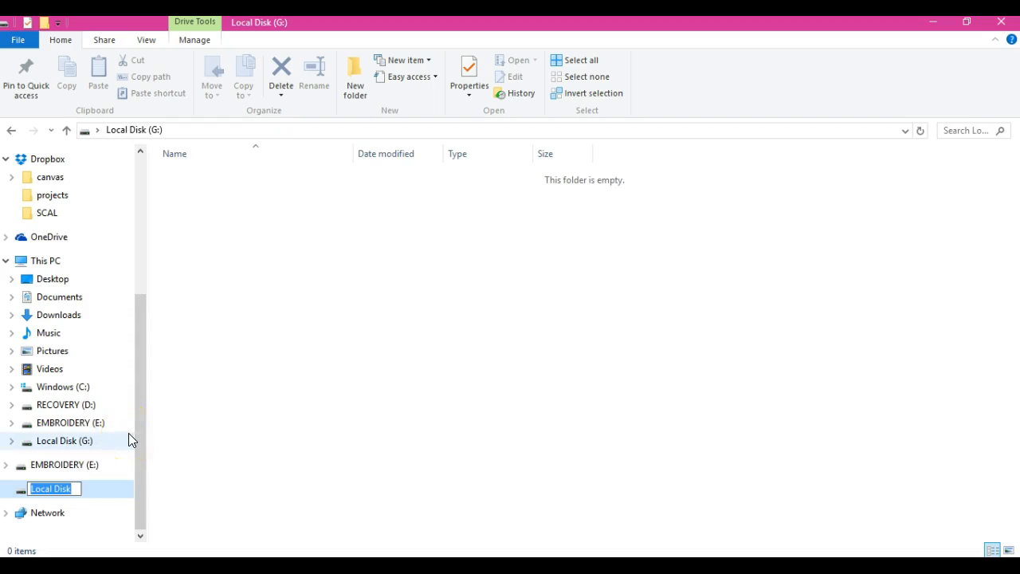
text(Embr)
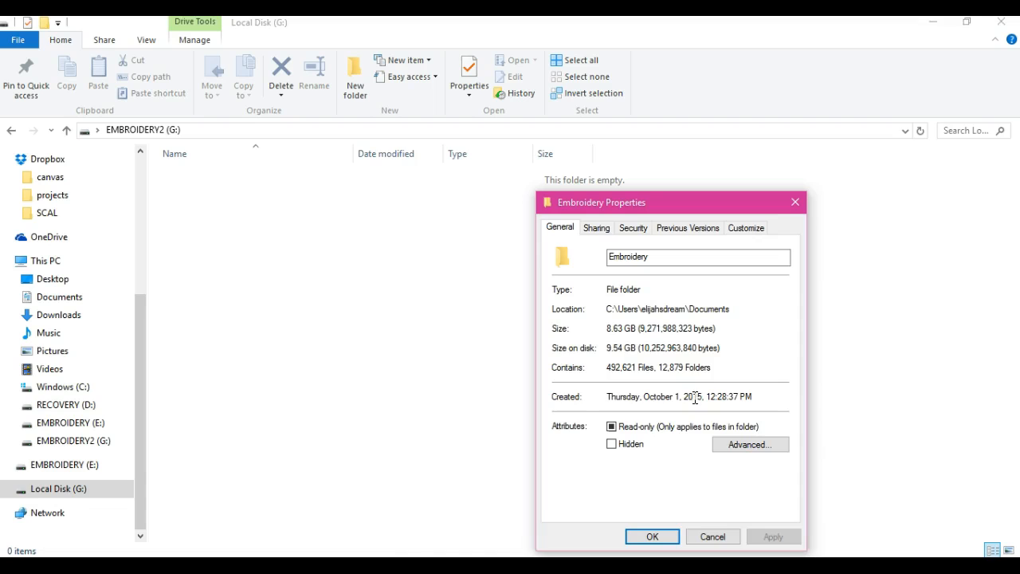
- Close Embroidery Properties after reviewing its 8.63 GB size
click(650, 536)
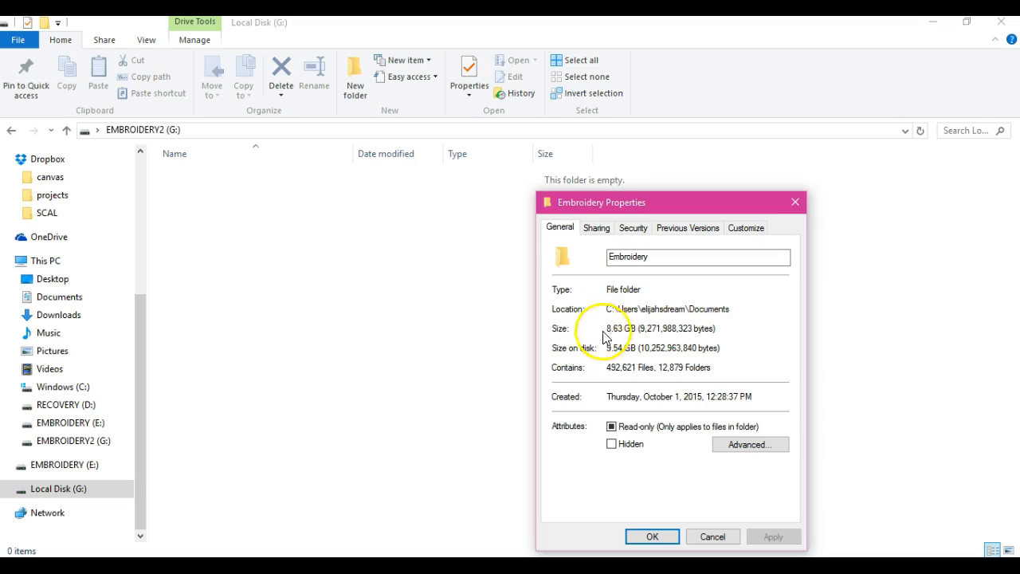
mouse_move(652, 334)
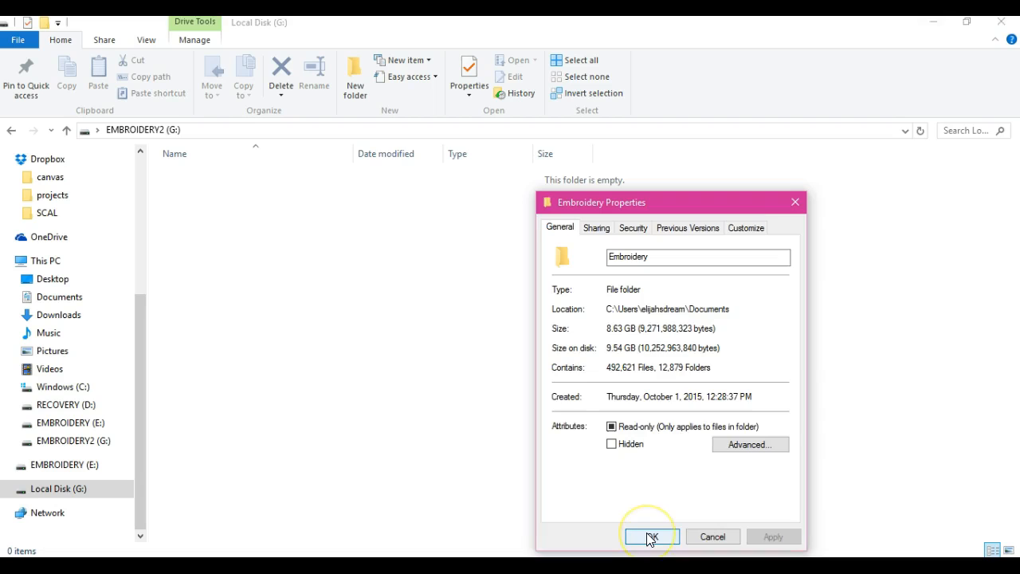
click(650, 535)
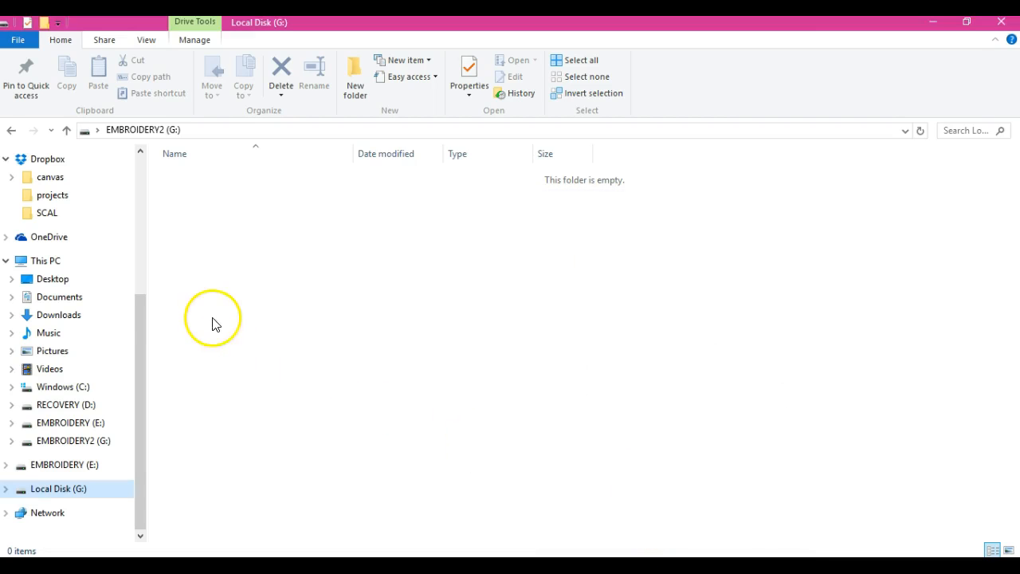
- Check the Documents Embroidery folder's properties (289 MB, 1,845 files), then close them
click(58, 296)
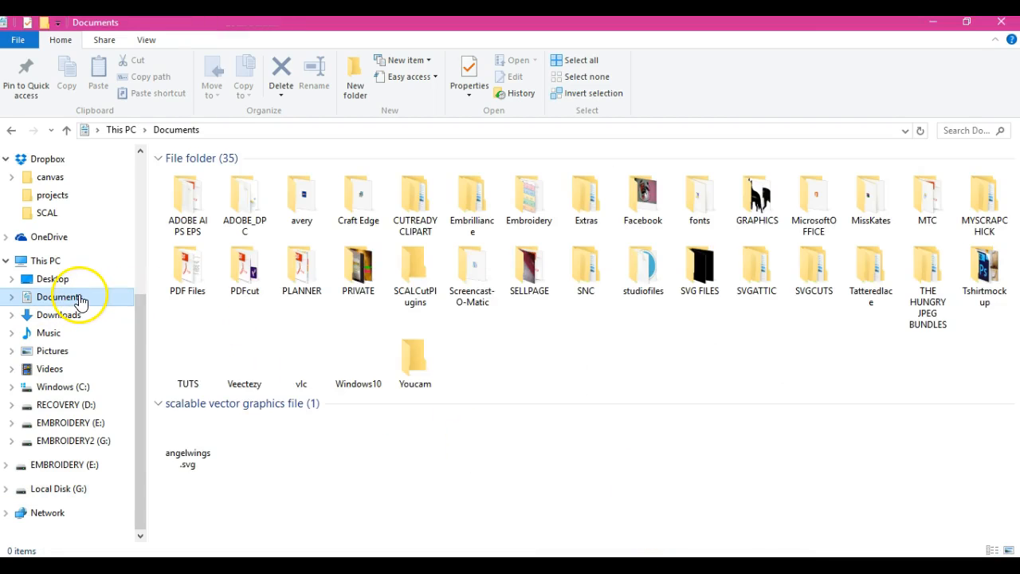
click(529, 195)
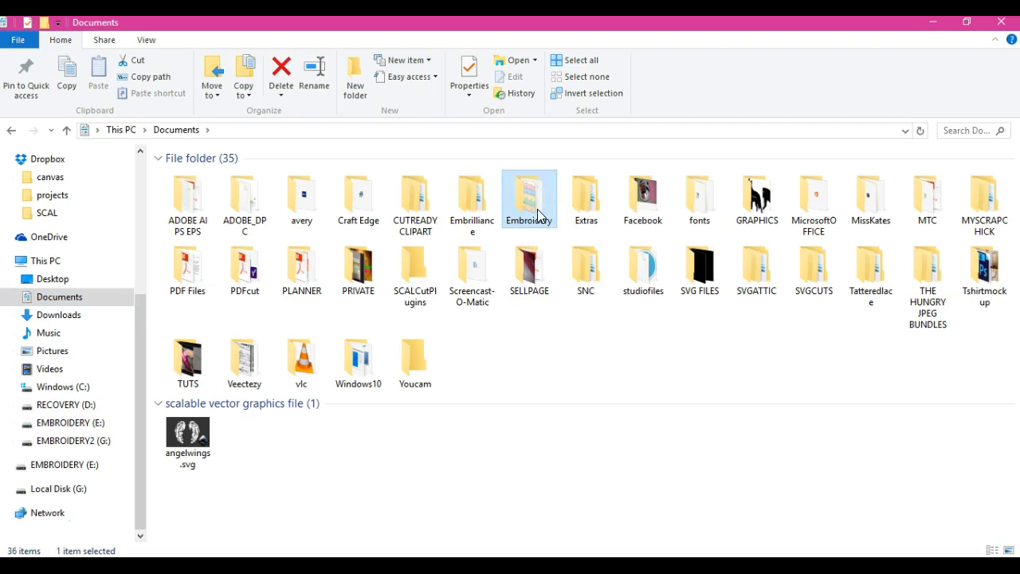
right_click(528, 198)
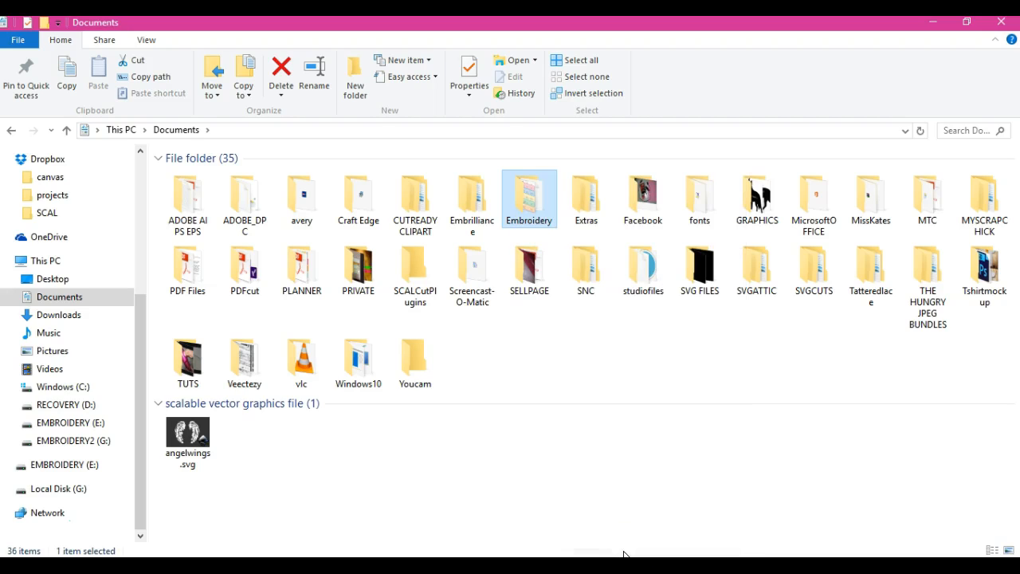
click(468, 85)
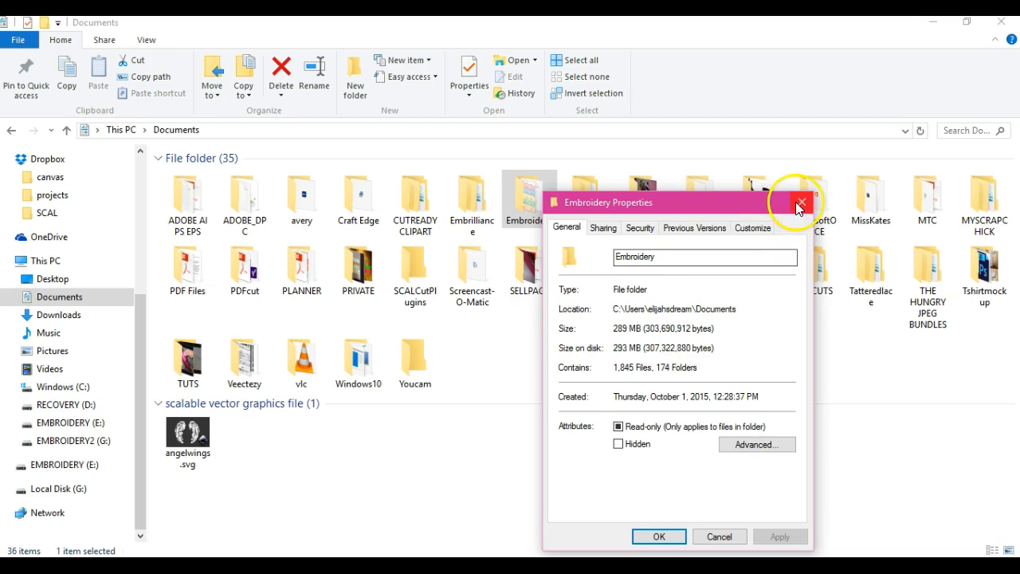
click(801, 201)
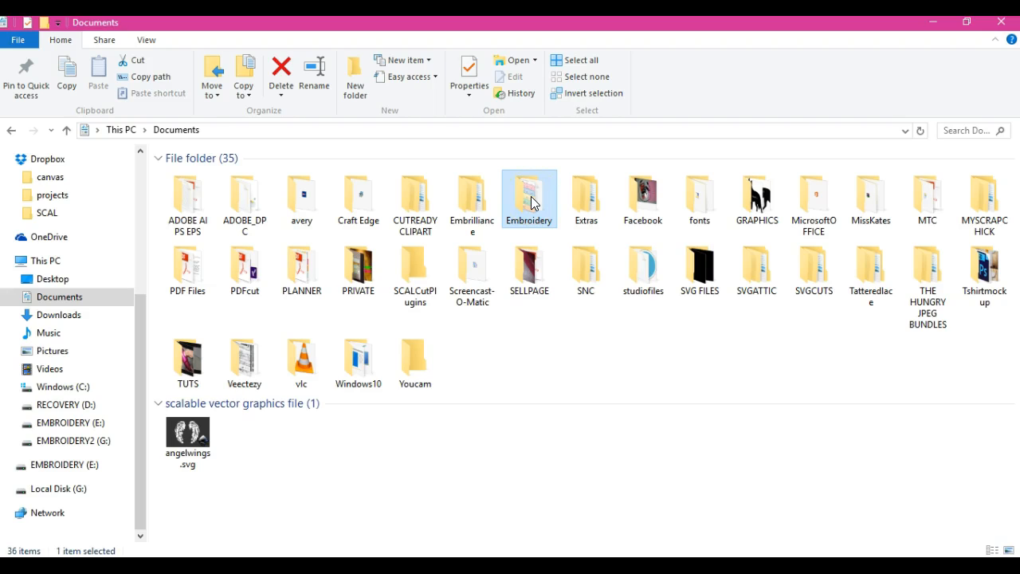
- Select the 14 top-row Embroidery folders, APEX through LinniePinnie
right_click(528, 197)
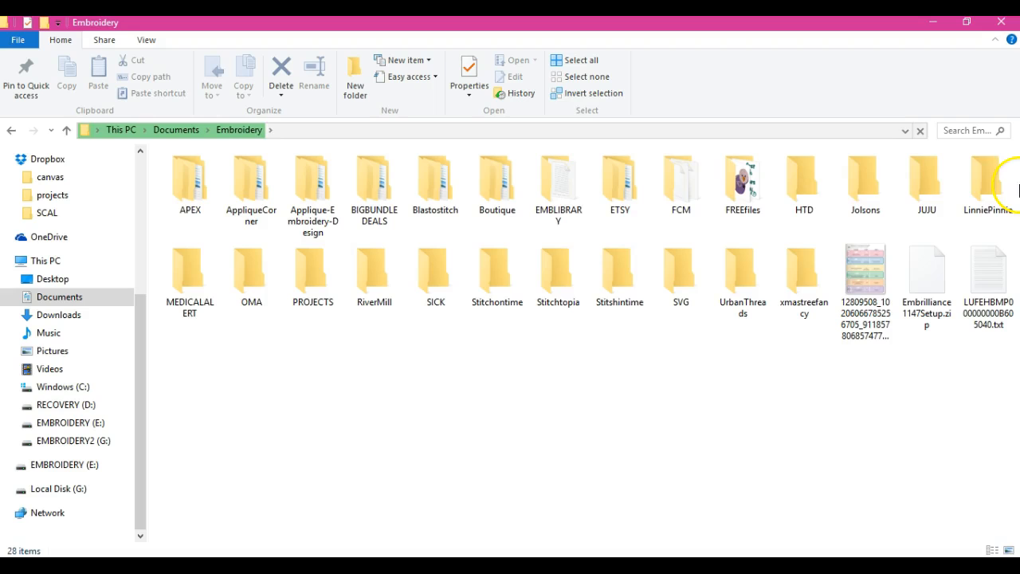
mouse_move(162, 190)
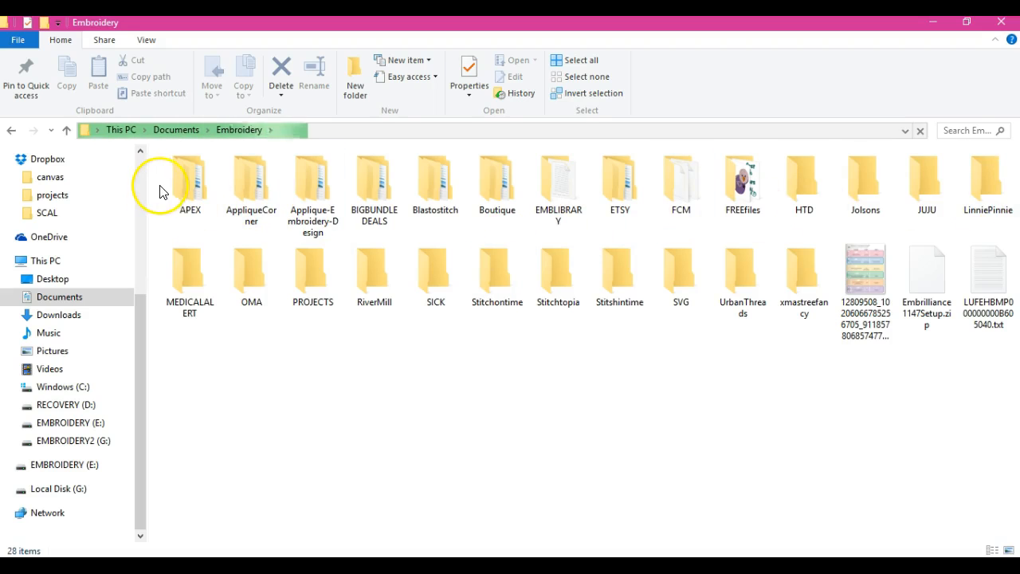
drag(160, 189, 581, 189)
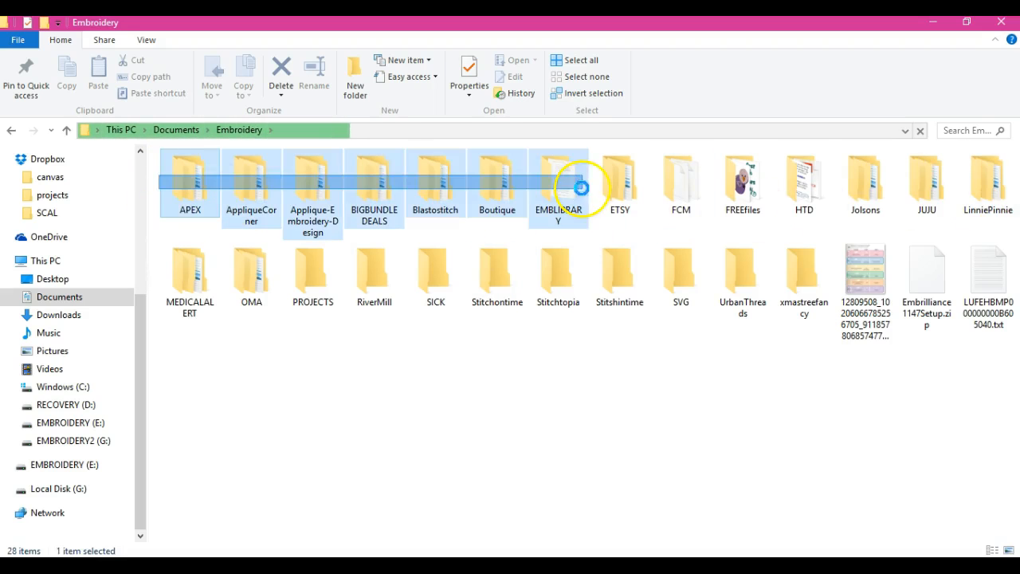
click(987, 183)
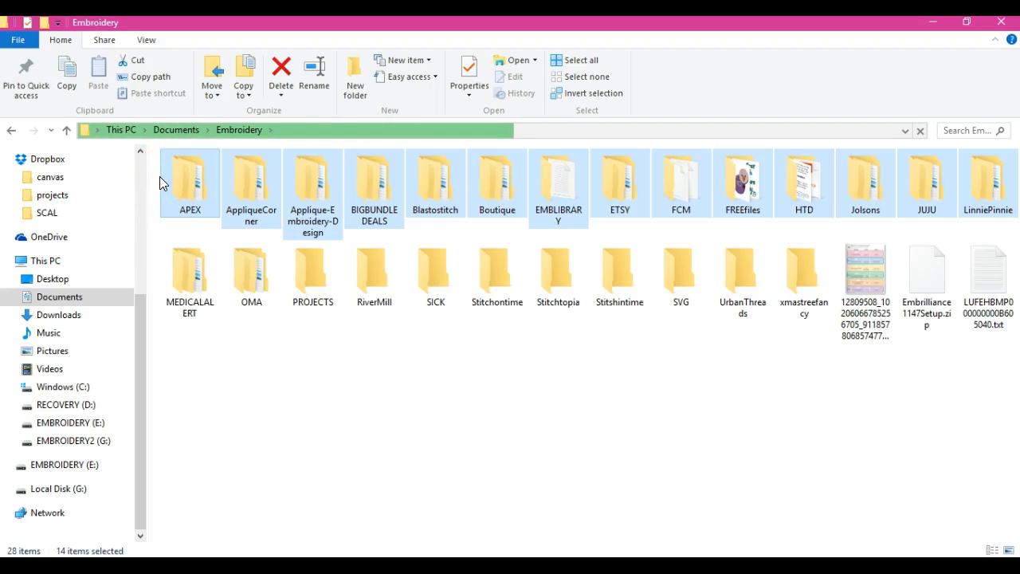
mouse_move(992, 195)
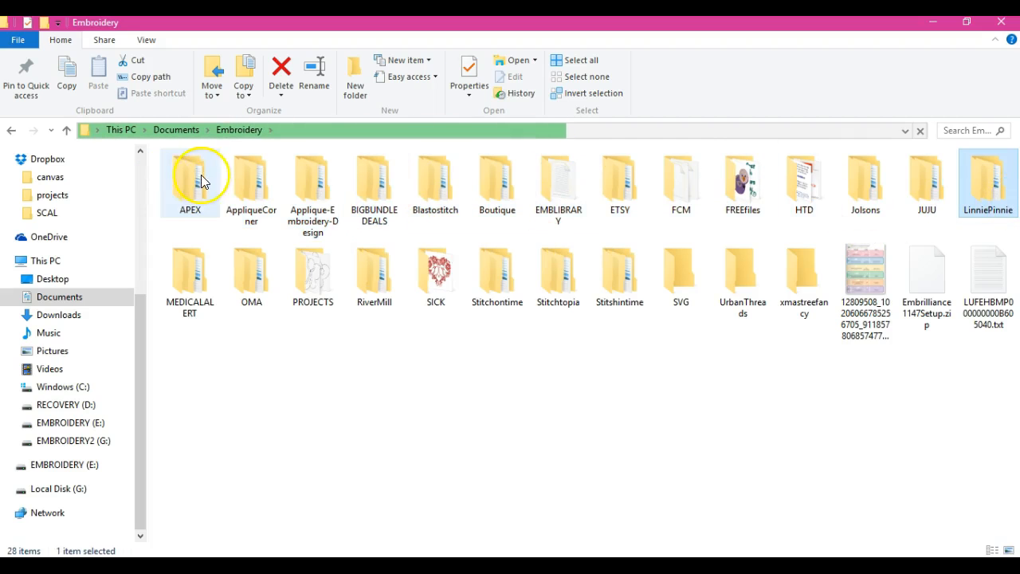
click(189, 176)
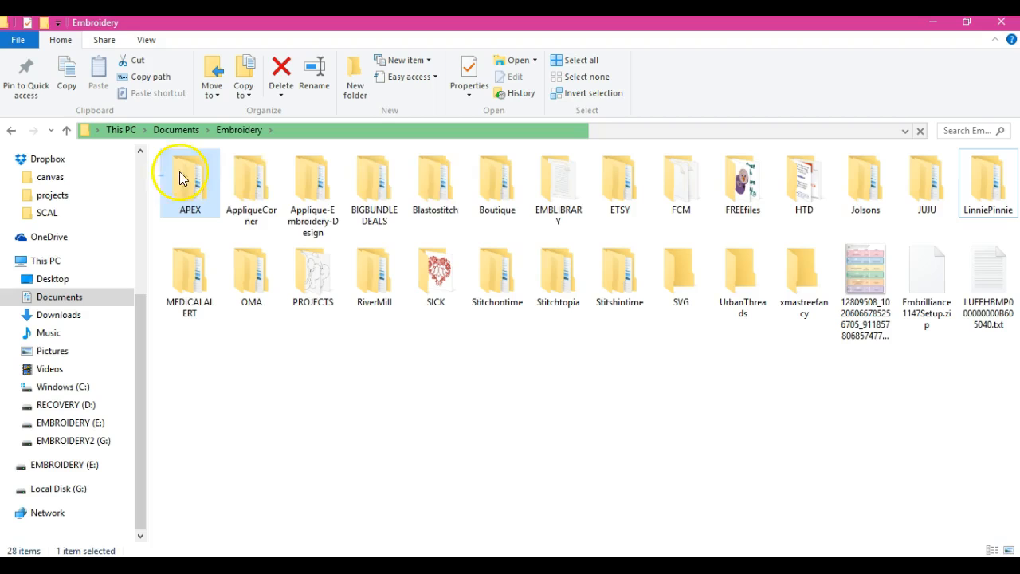
click(926, 181)
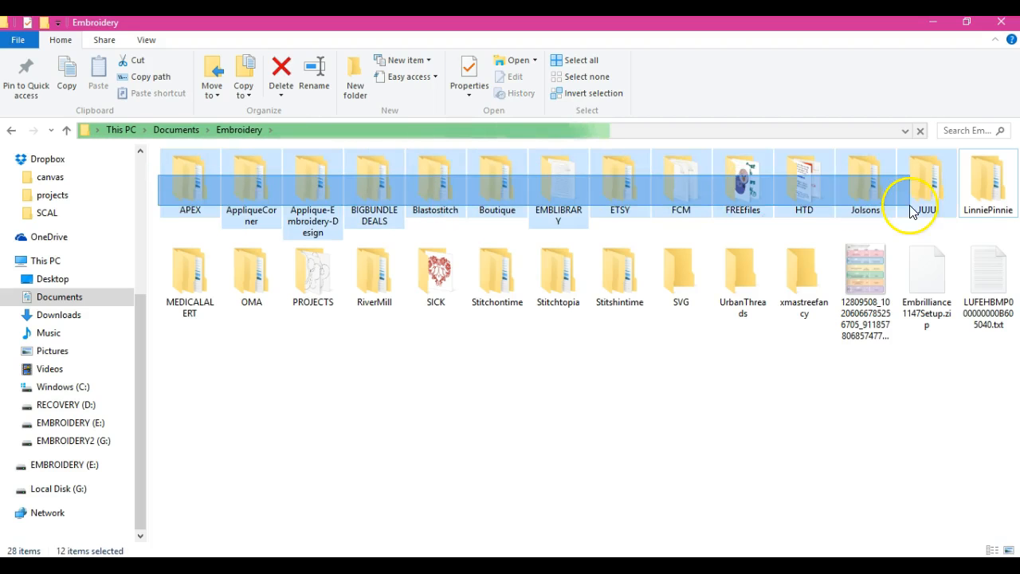
click(987, 183)
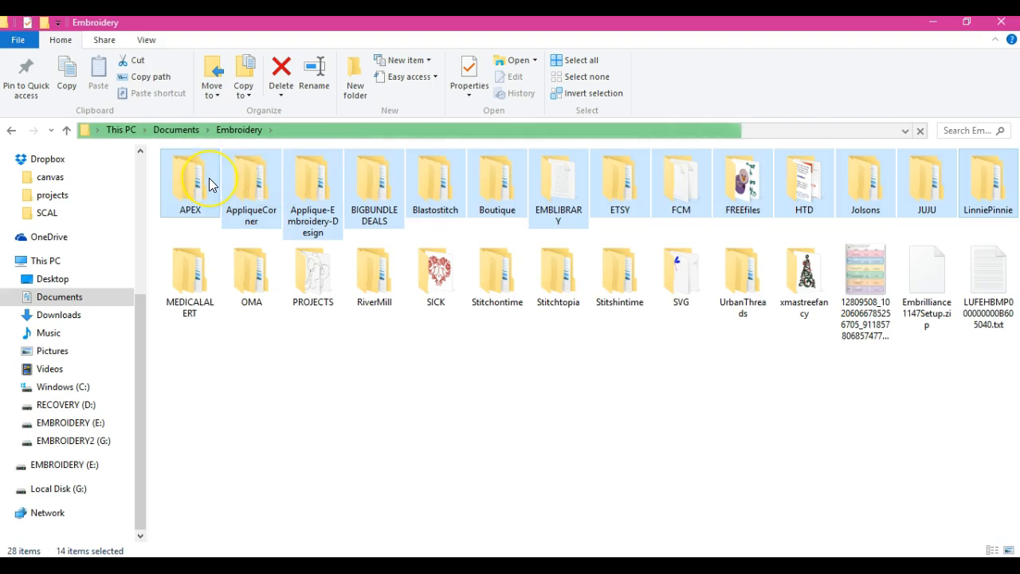
mouse_move(210, 183)
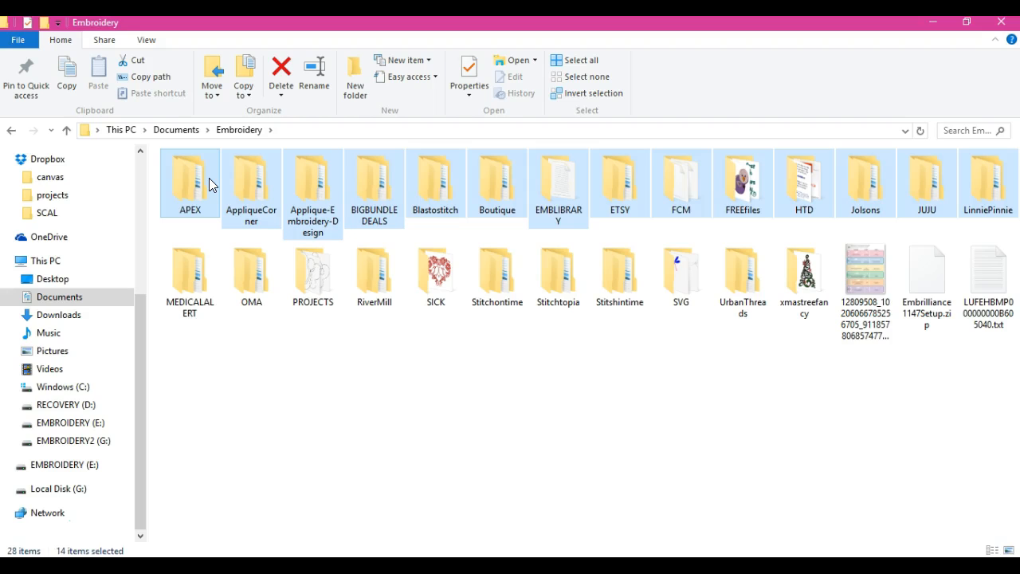
- Copy the selected top-row folders to EMBROIDERY (E:) and move the progress dialog aside
drag(211, 183, 132, 291)
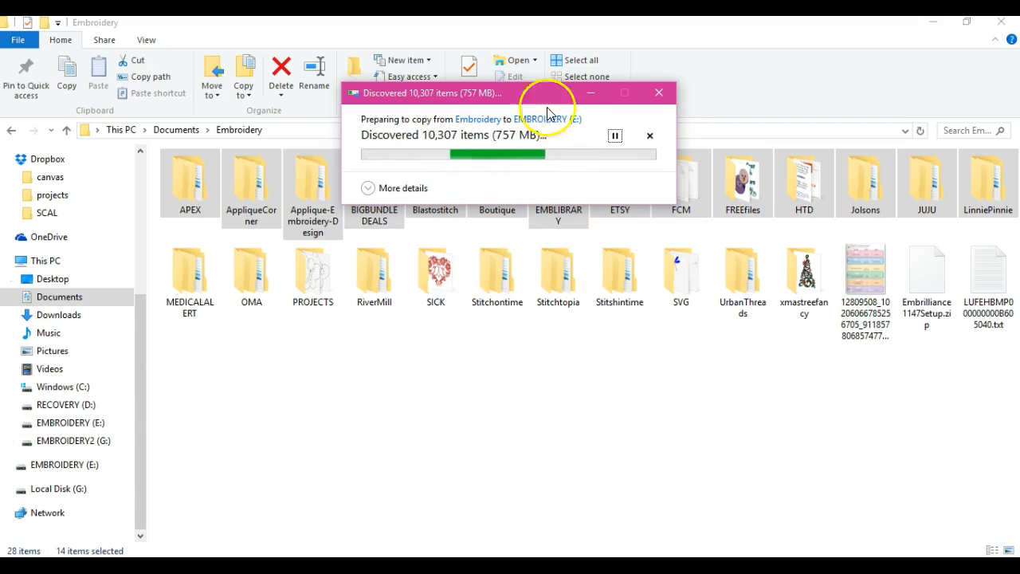
mouse_move(183, 478)
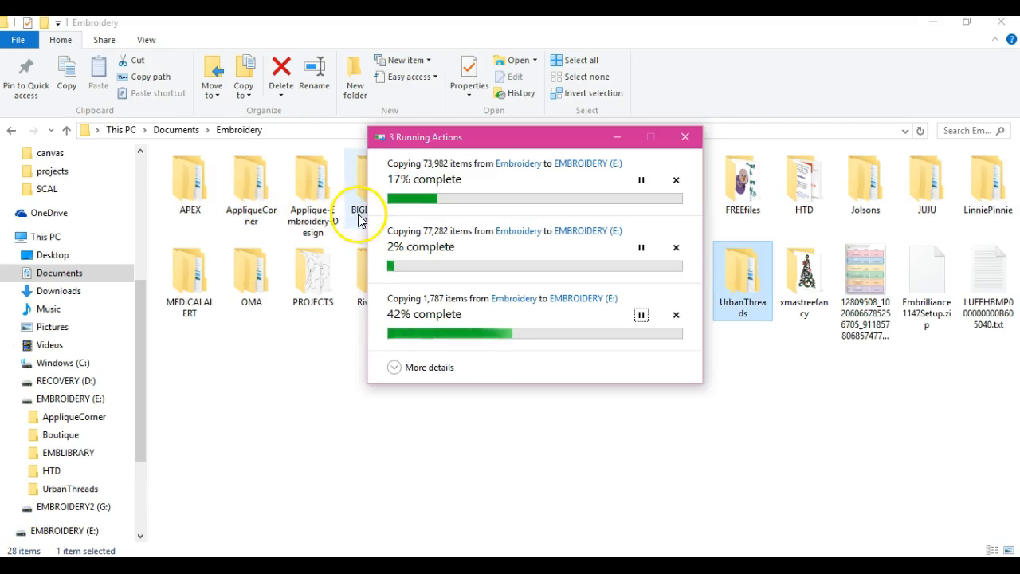
mouse_move(176, 390)
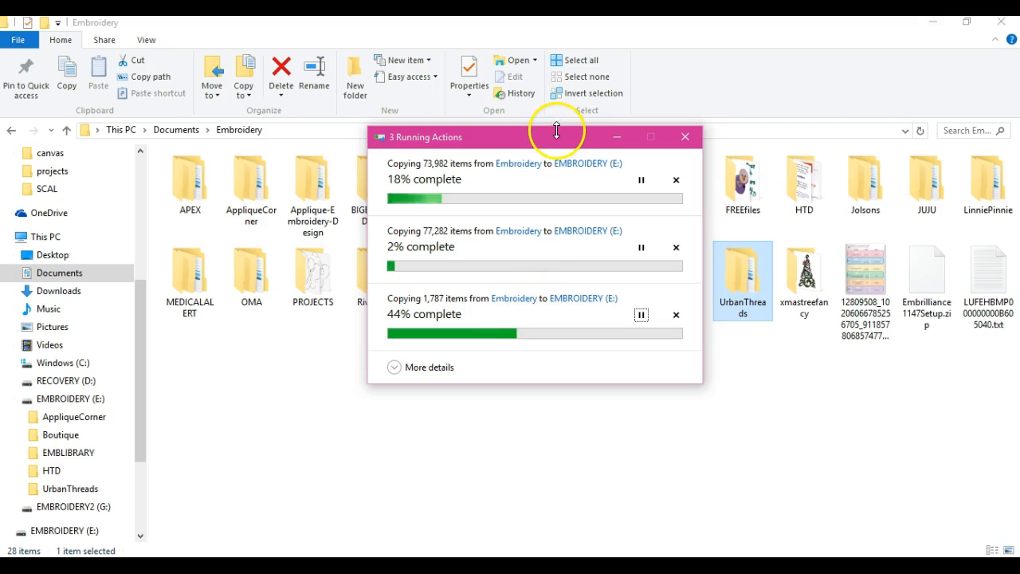
drag(554, 136, 800, 263)
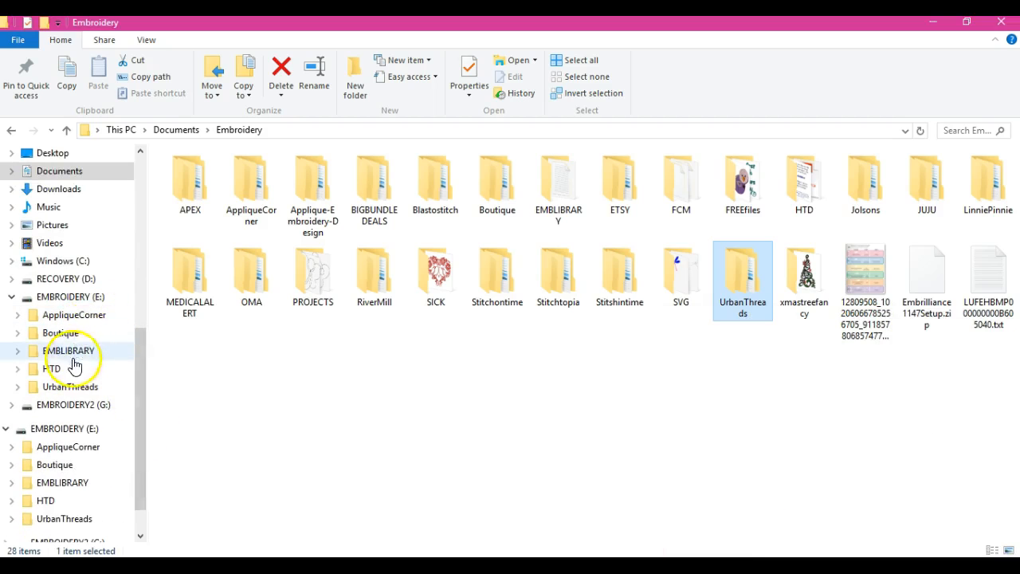
mouse_move(378, 338)
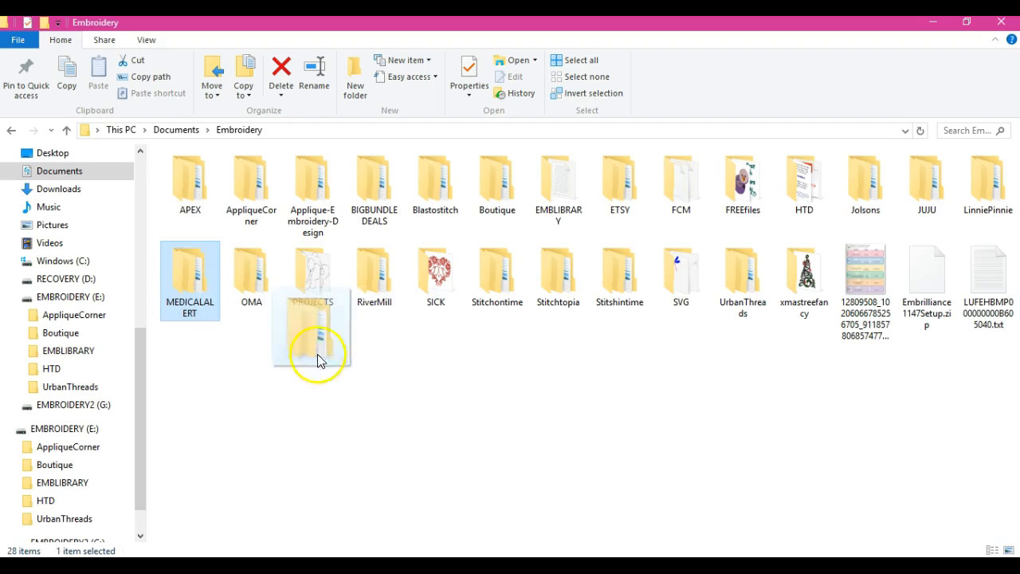
- Copy MEDICALALERT onto EMBROIDERY2 (G:) and move the progress window aside
drag(313, 334, 191, 403)
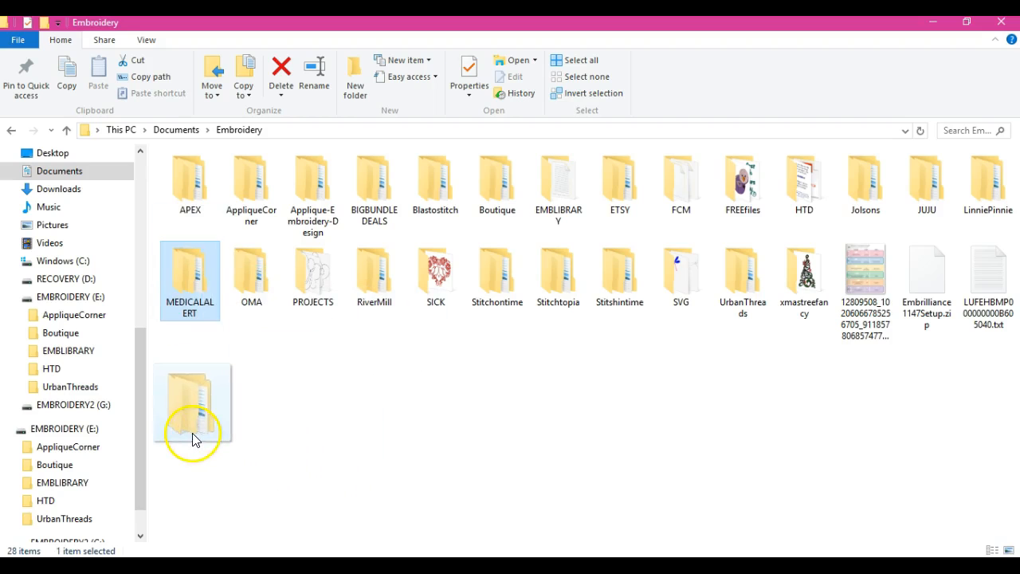
drag(191, 402, 64, 404)
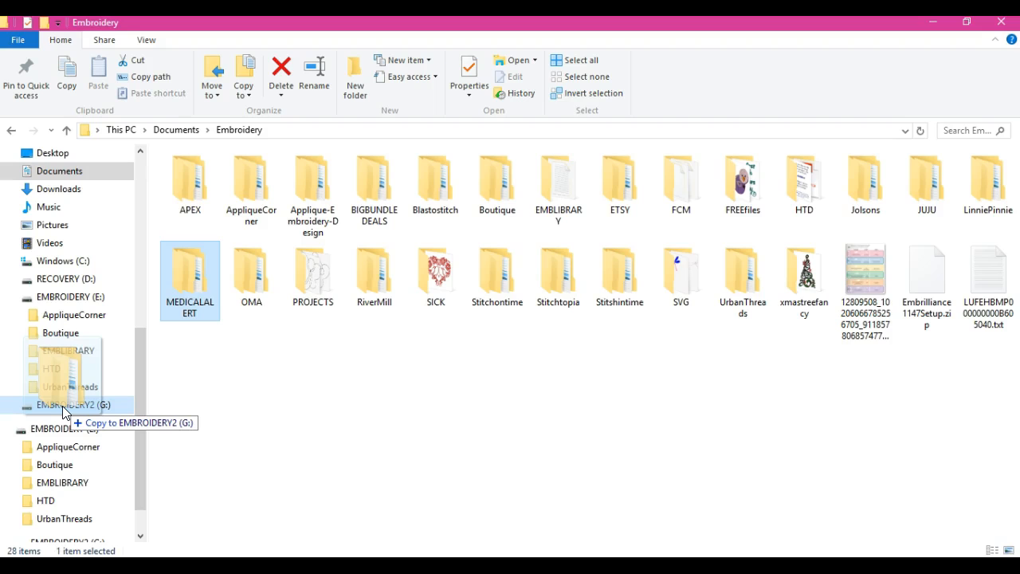
drag(189, 280, 68, 405)
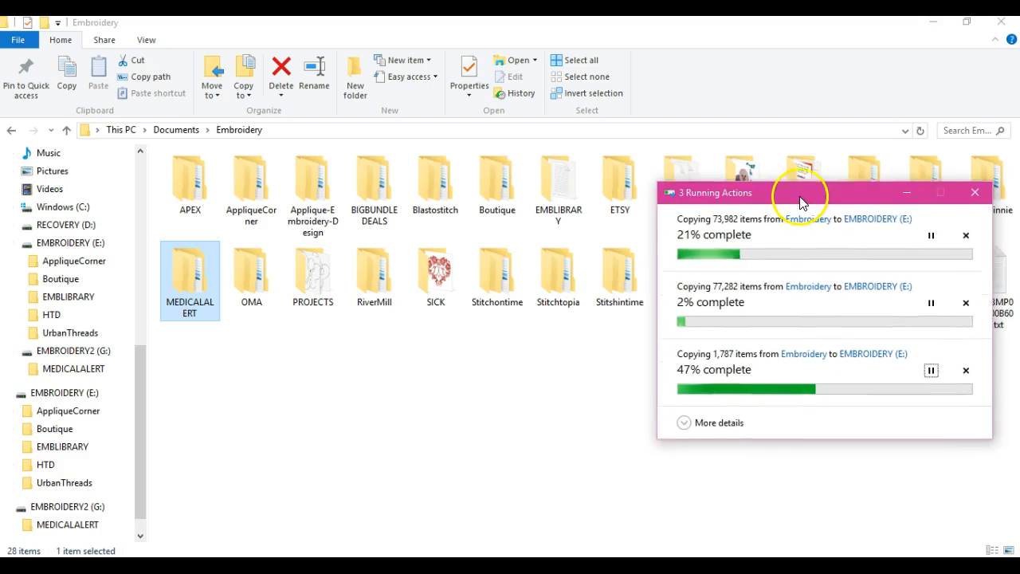
drag(801, 192, 801, 120)
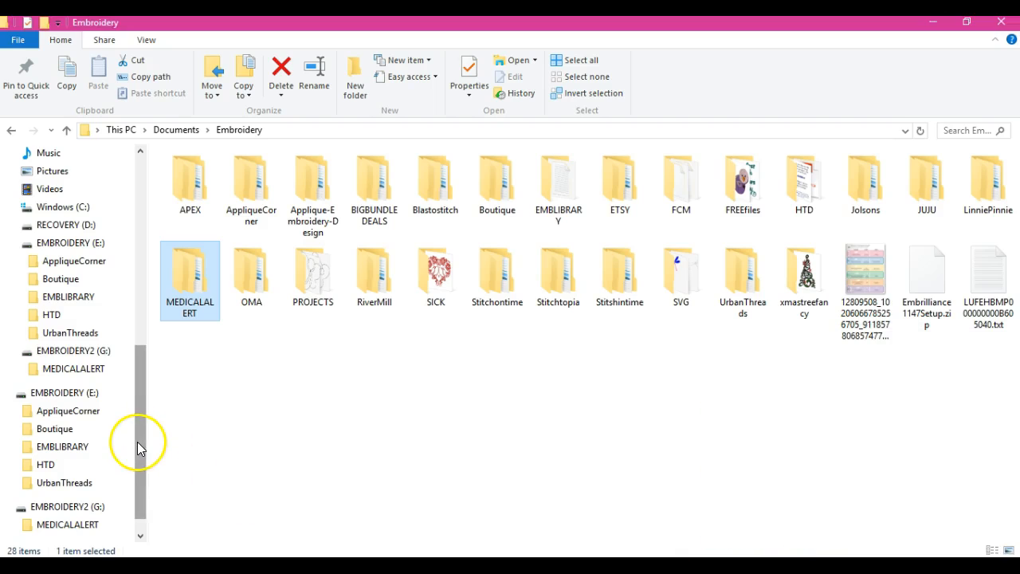
- Copy the OMA folder from Embroidery onto EMBROIDERY2 (G:)
scroll(down, 3)
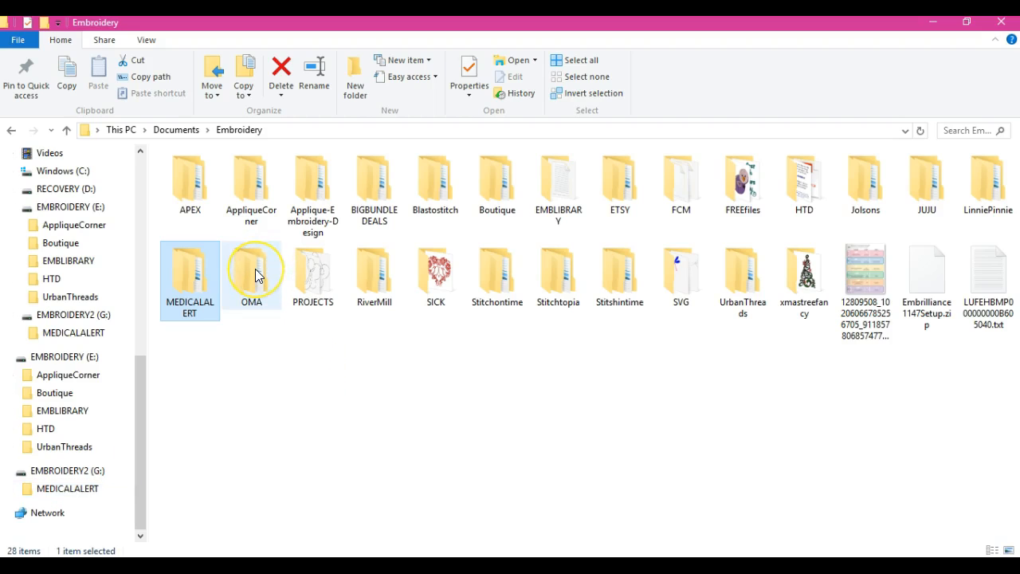
click(251, 271)
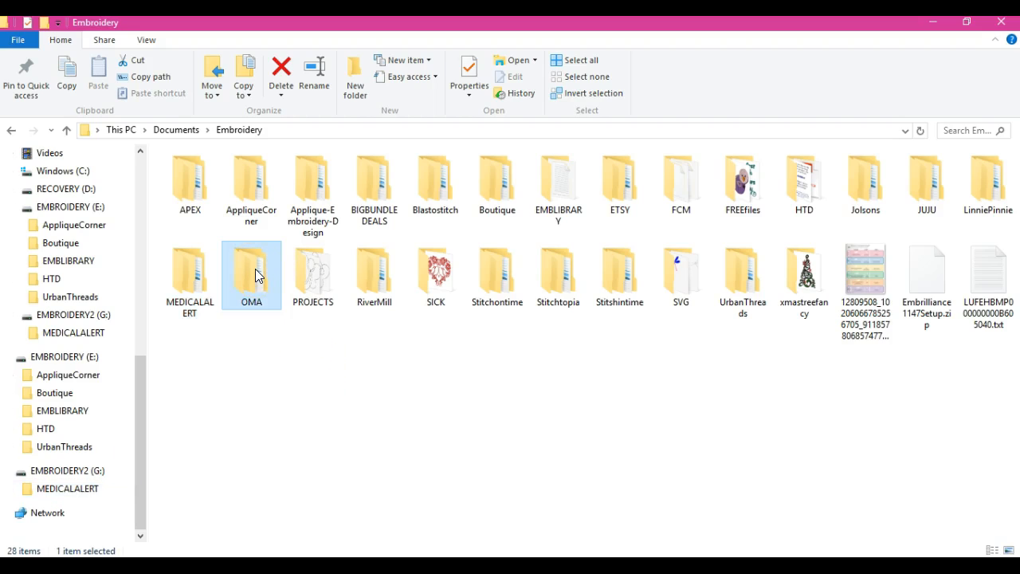
drag(251, 276, 60, 471)
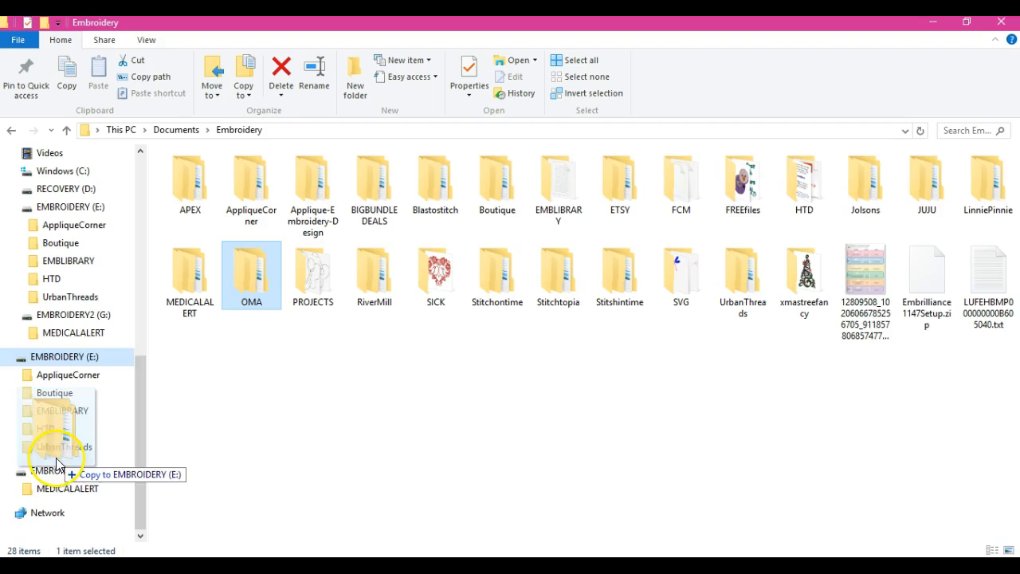
drag(60, 466, 62, 296)
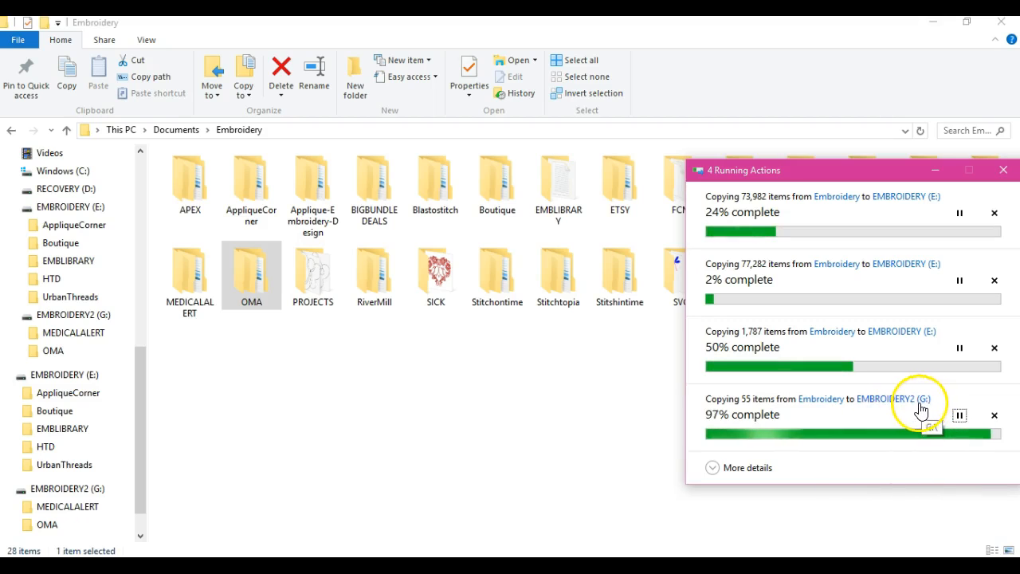
mouse_move(578, 478)
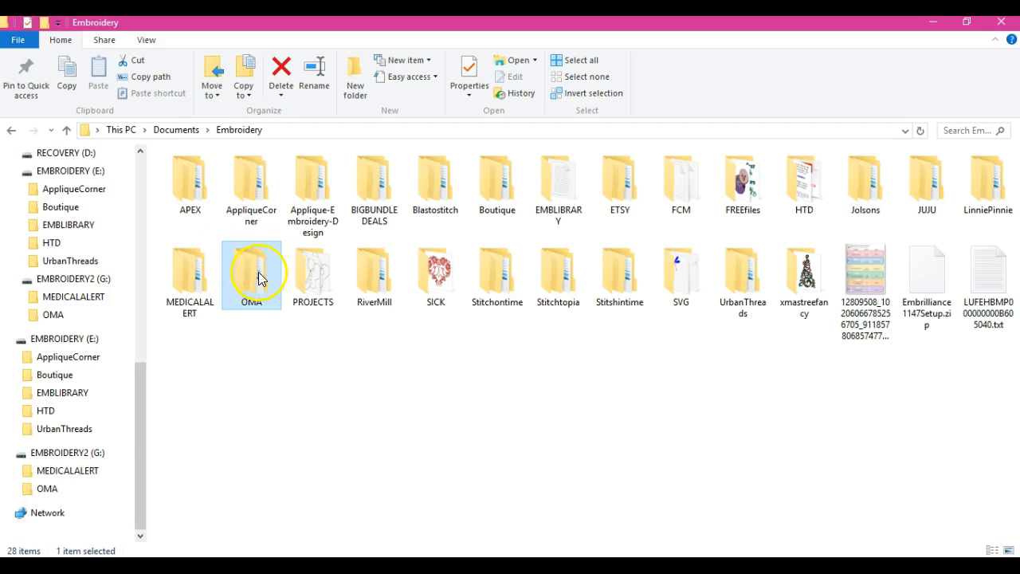
mouse_move(398, 377)
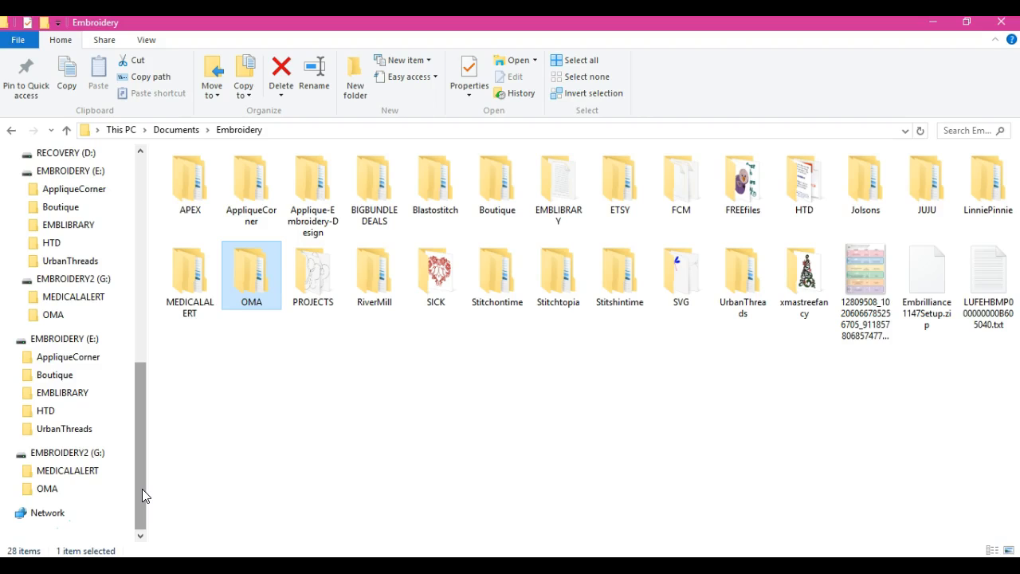
mouse_move(323, 386)
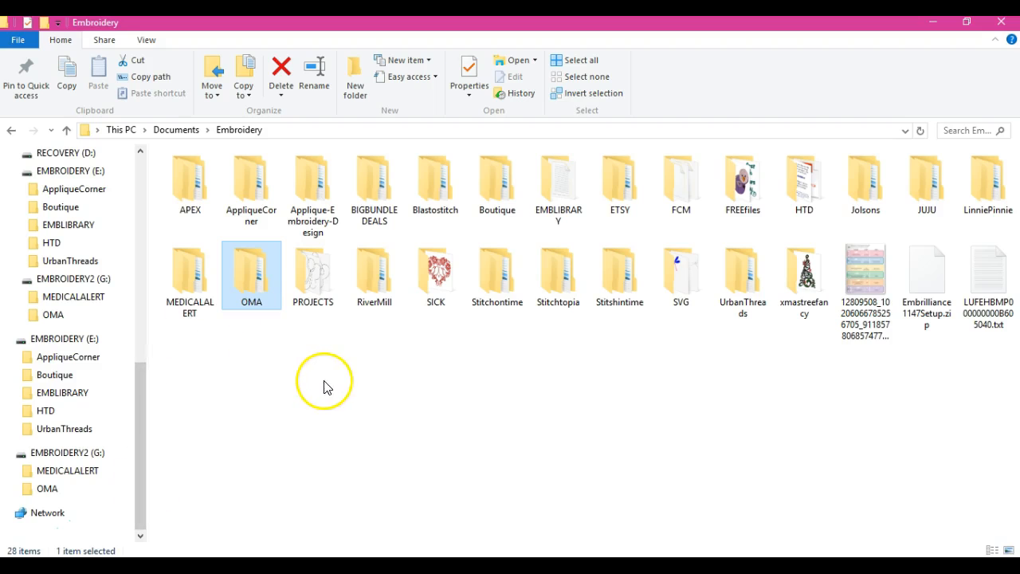